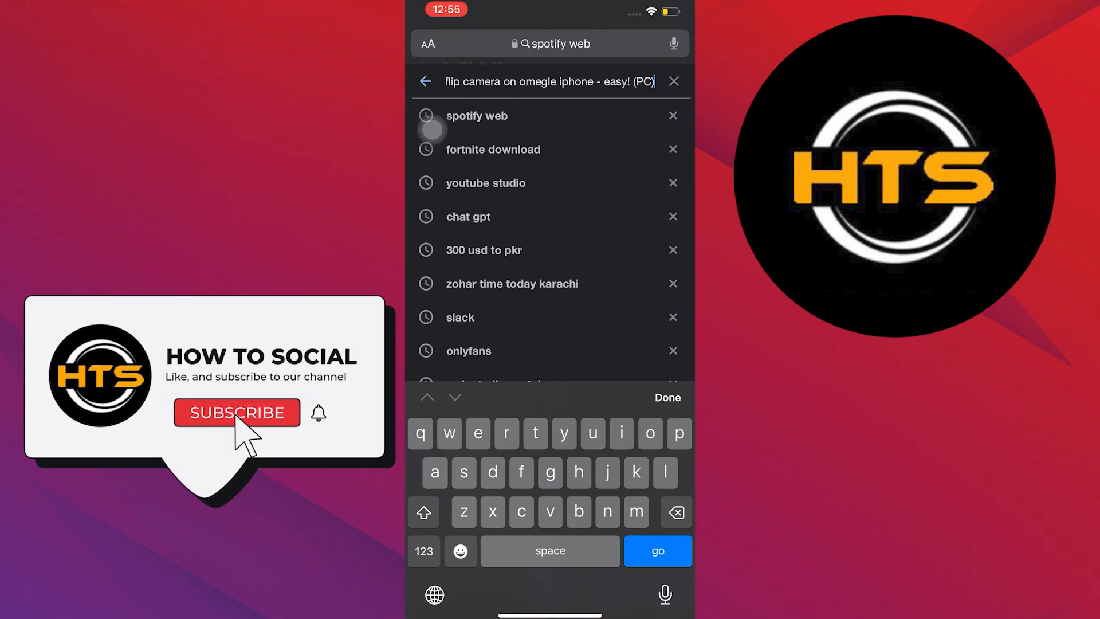
Step: Submit the Google search on flipping the Omegle camera on an iPhone
click(655, 549)
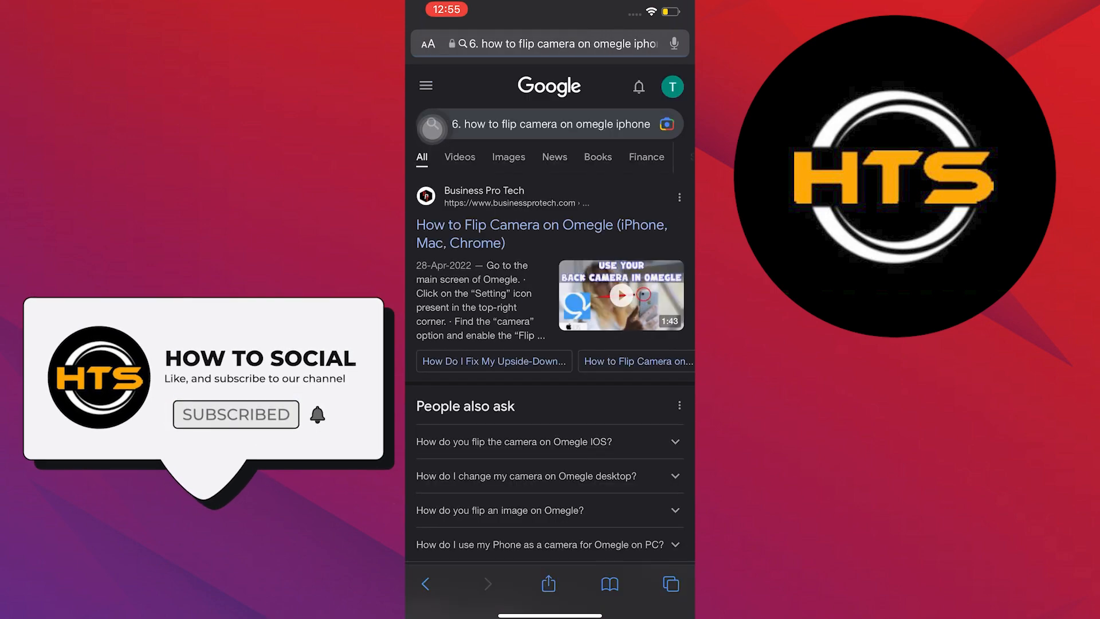
click(549, 441)
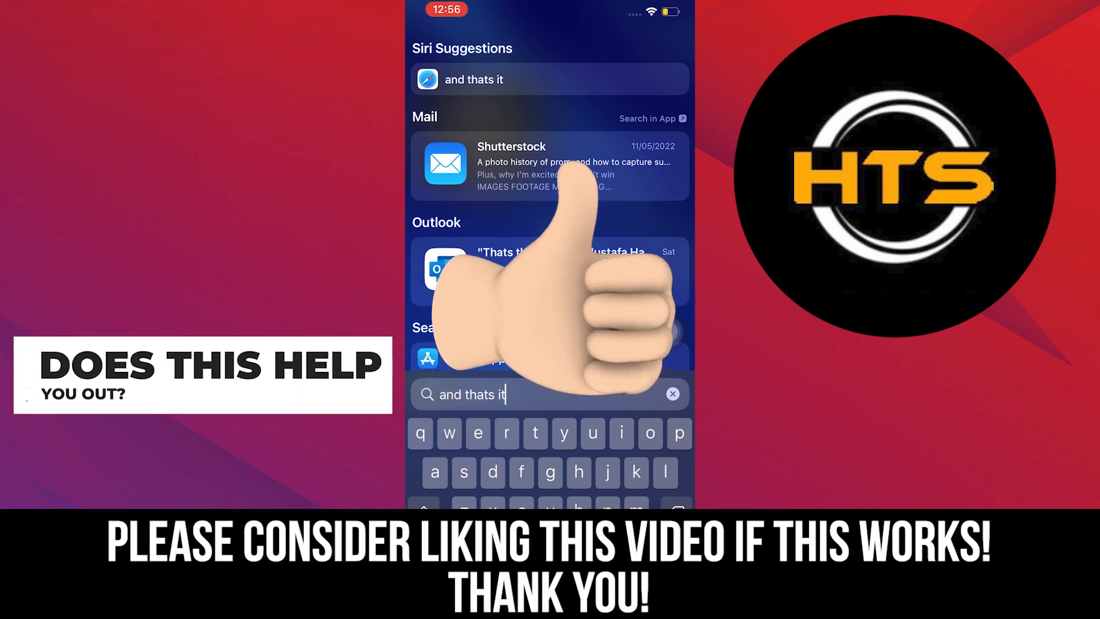
Step: Clear the Spotlight query so only the Siri app suggestions remain
click(671, 393)
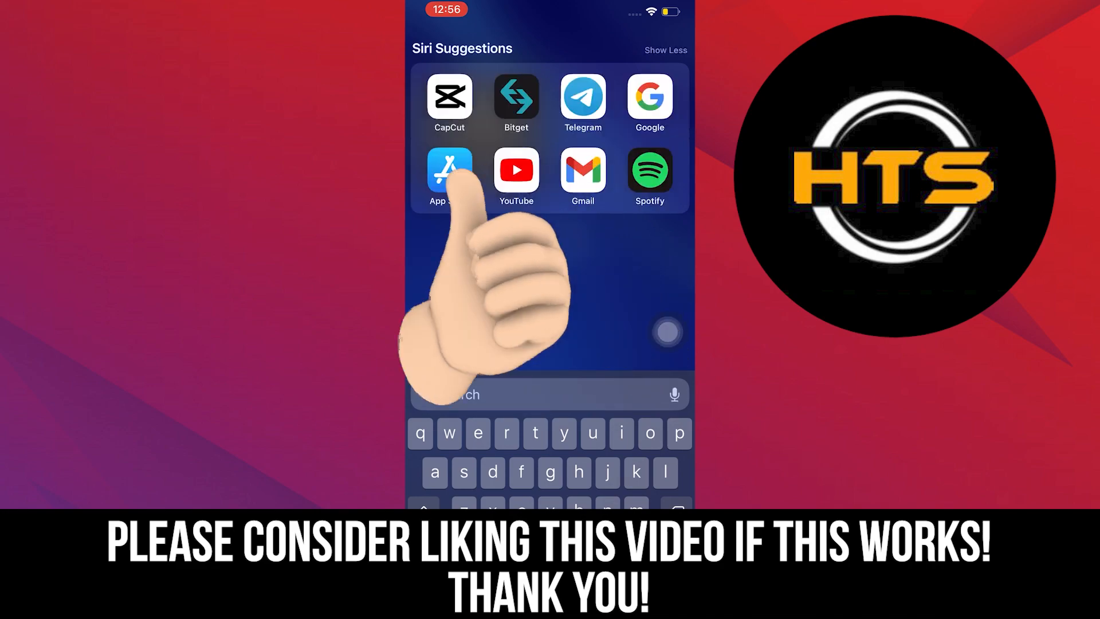